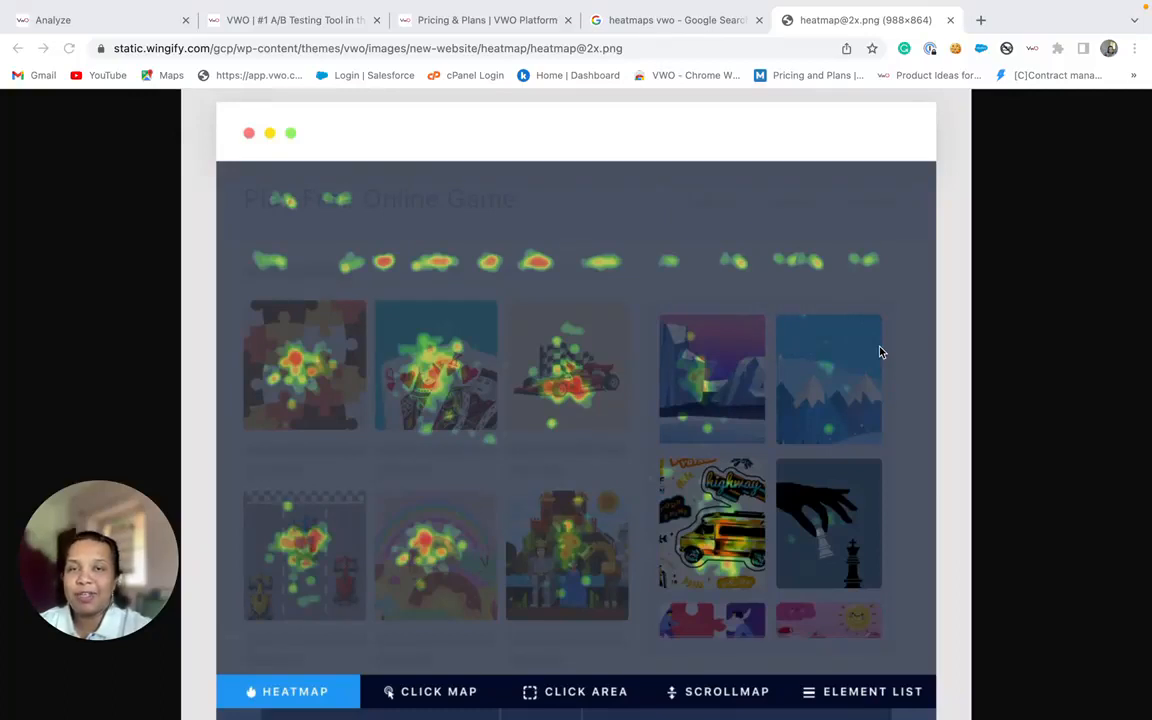
mouse_move(804, 338)
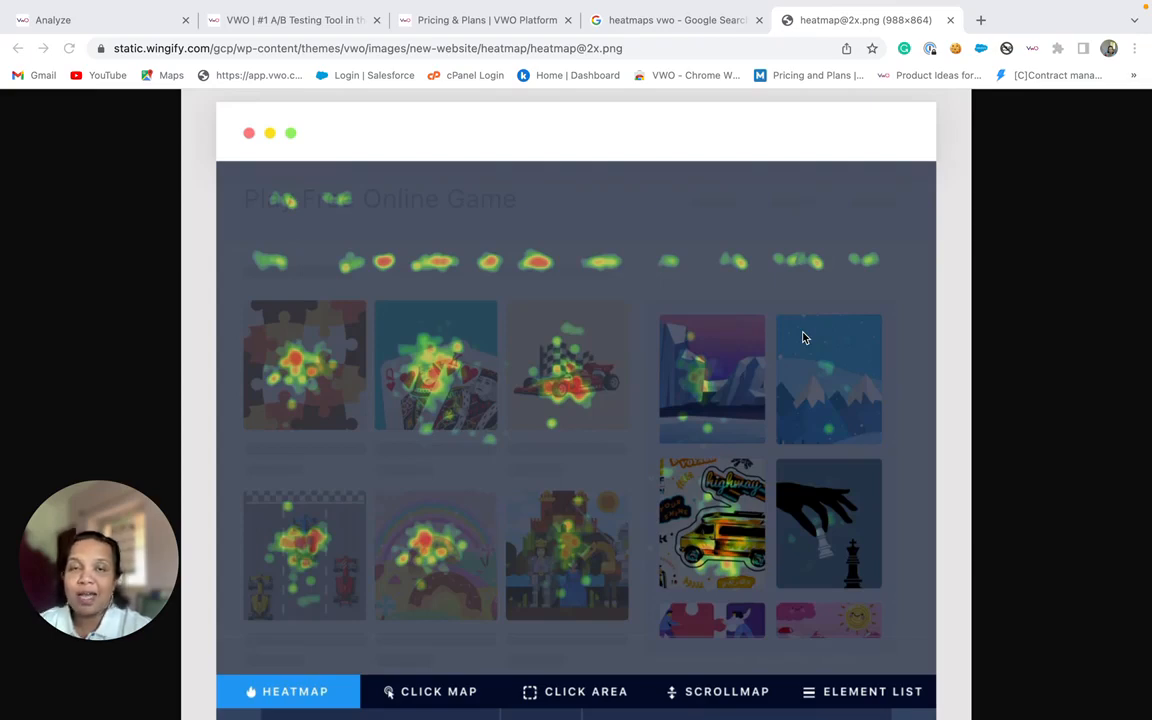
mouse_move(686, 352)
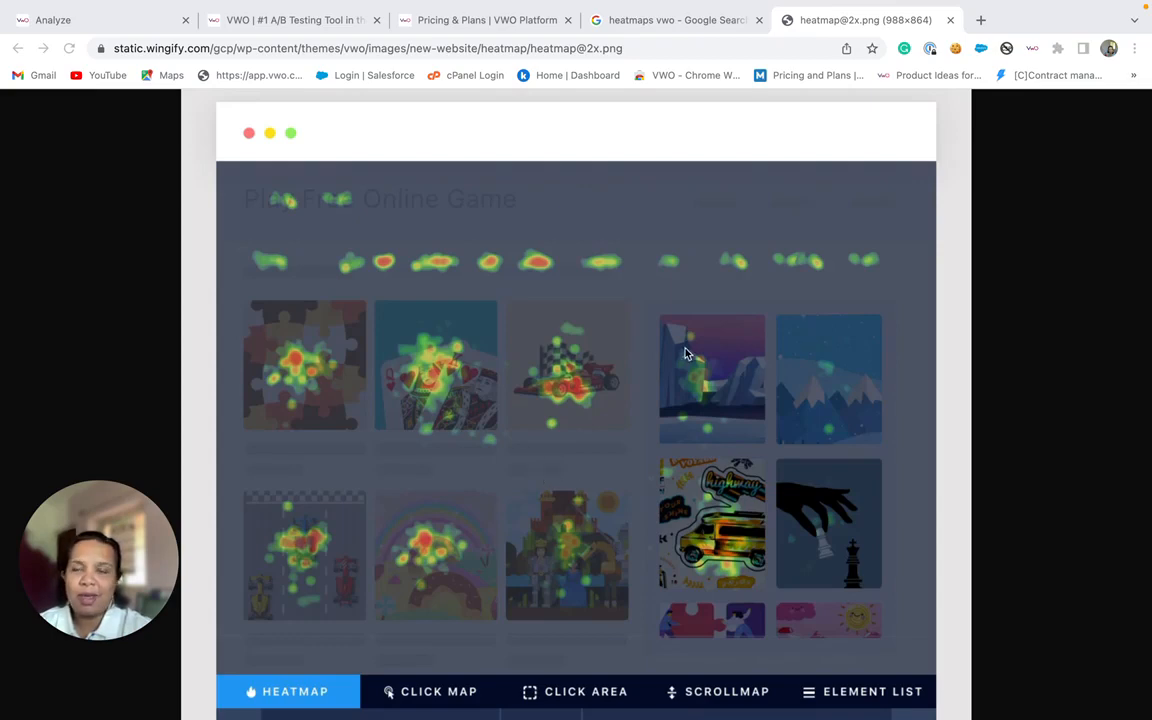
mouse_move(390, 396)
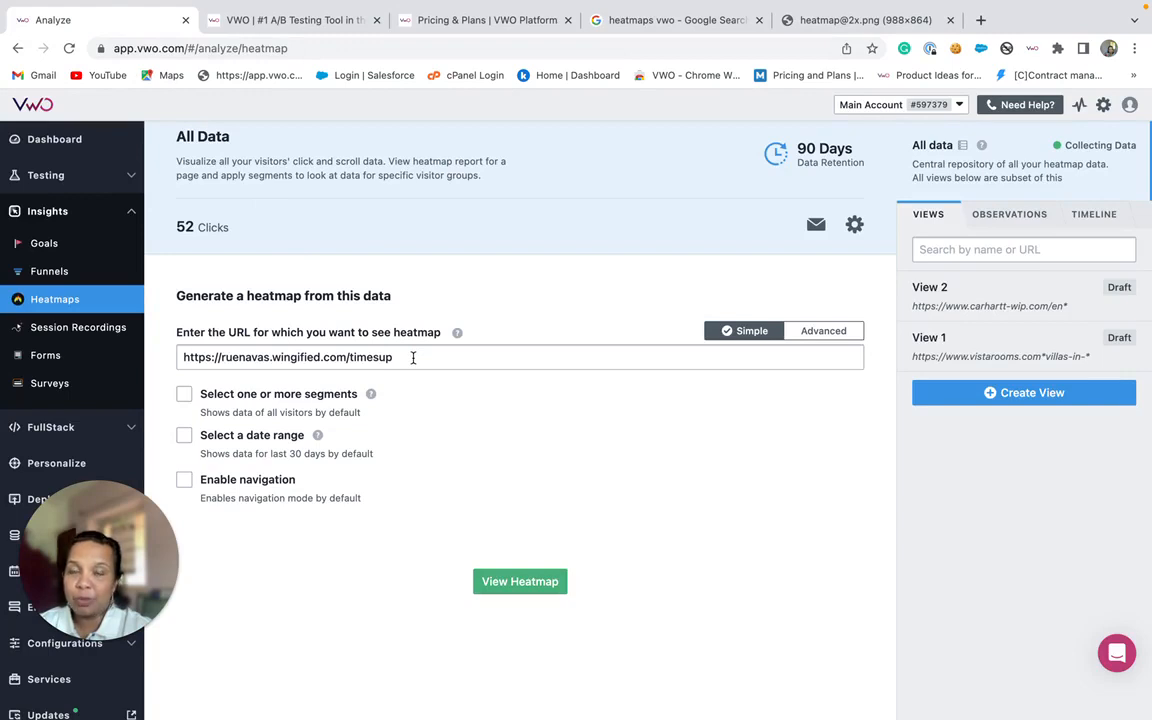
mouse_move(284, 384)
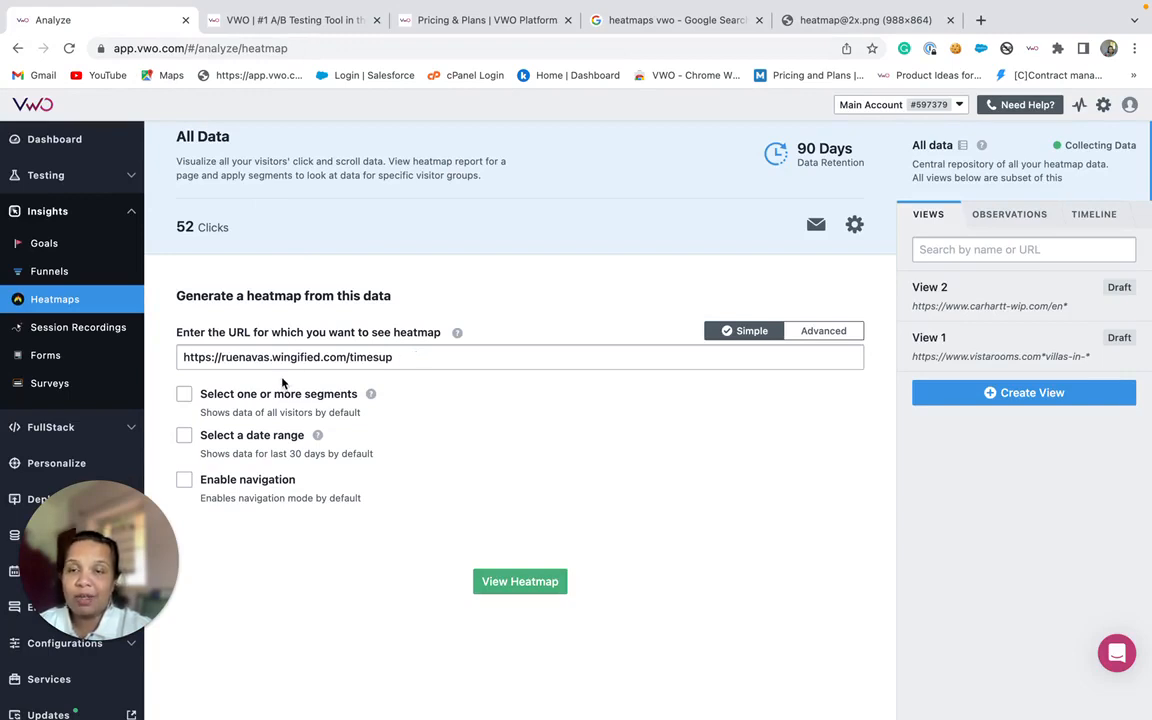
mouse_move(308, 428)
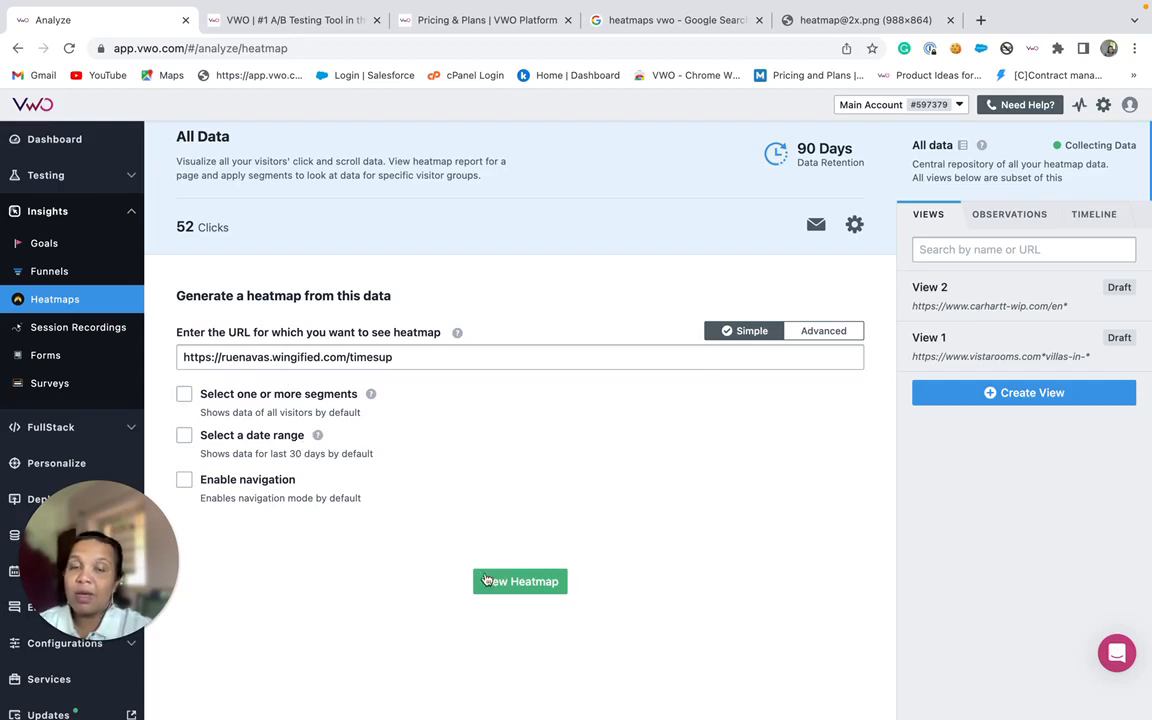
- View the heatmap of the Timups page, overlaying its 25 recorded clicks
click(520, 580)
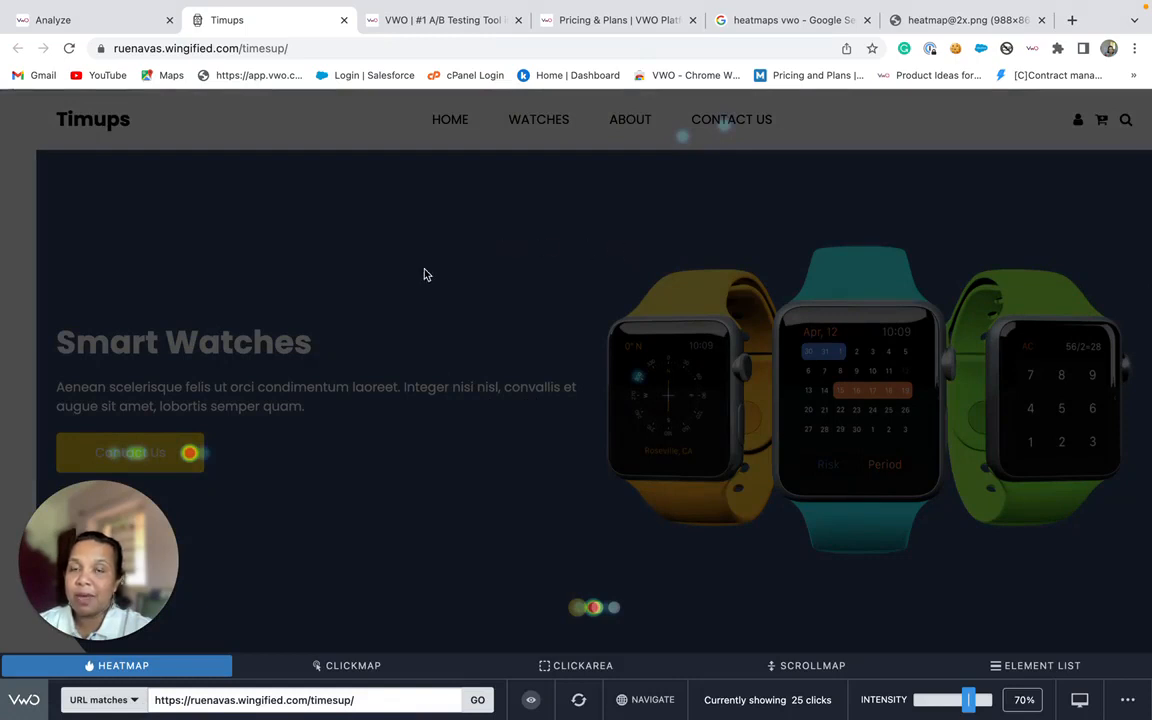
mouse_move(444, 264)
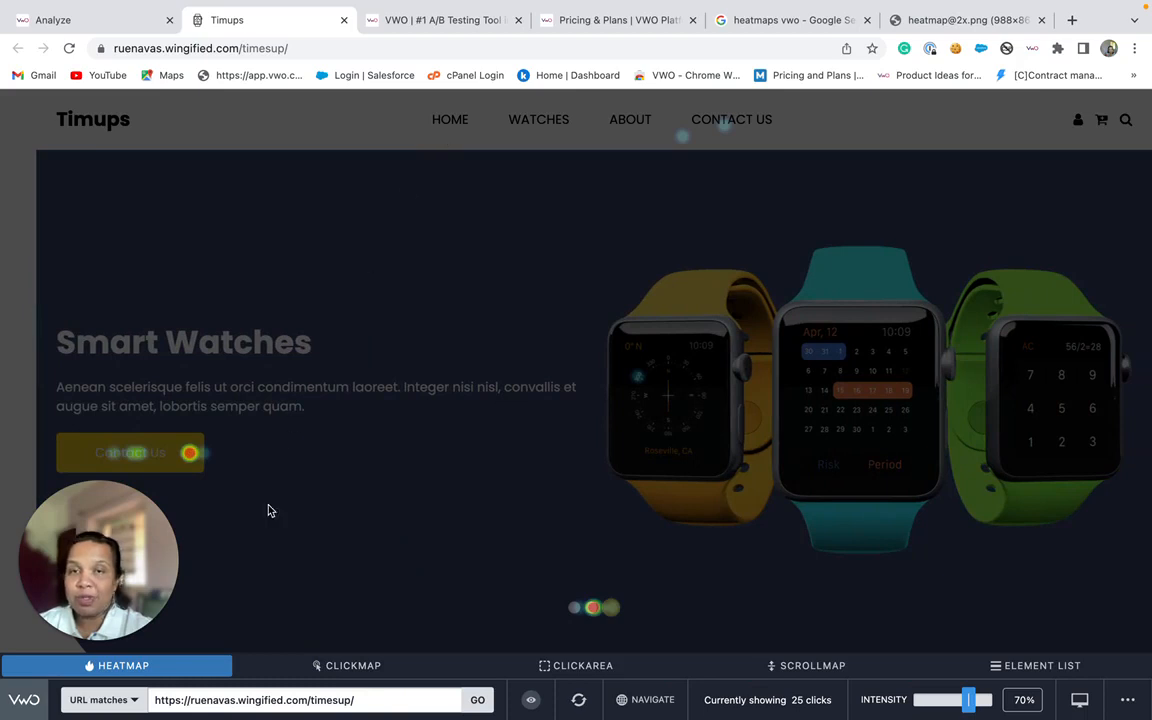
mouse_move(240, 492)
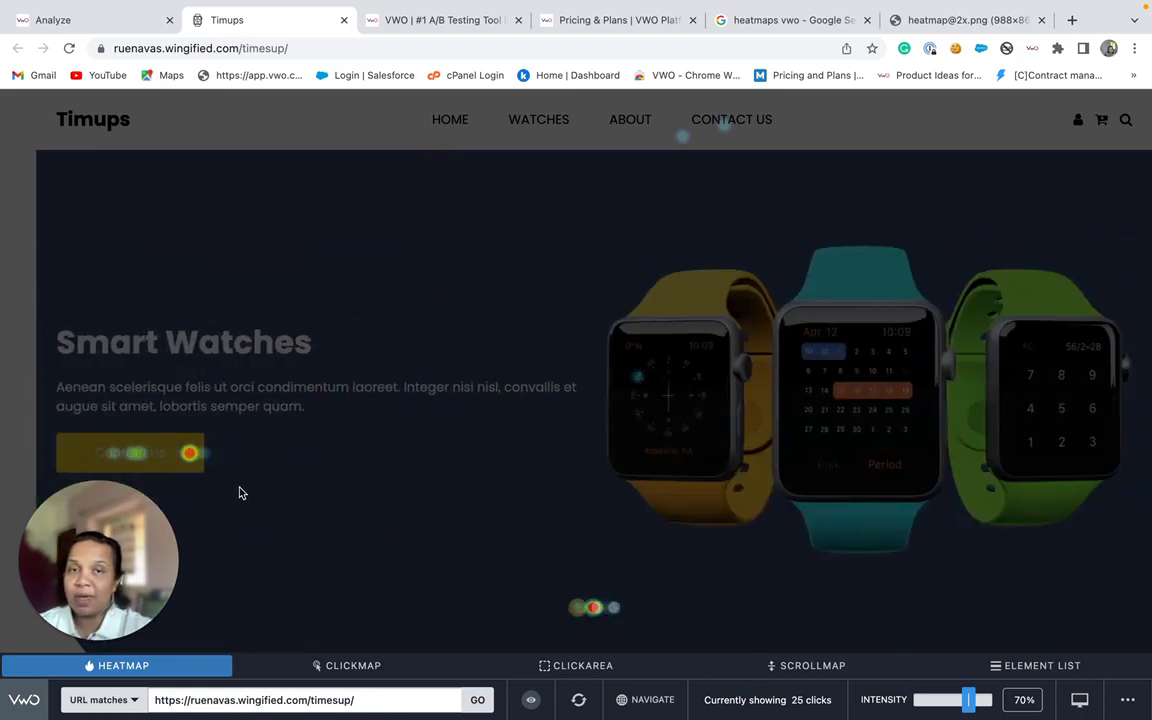
mouse_move(392, 248)
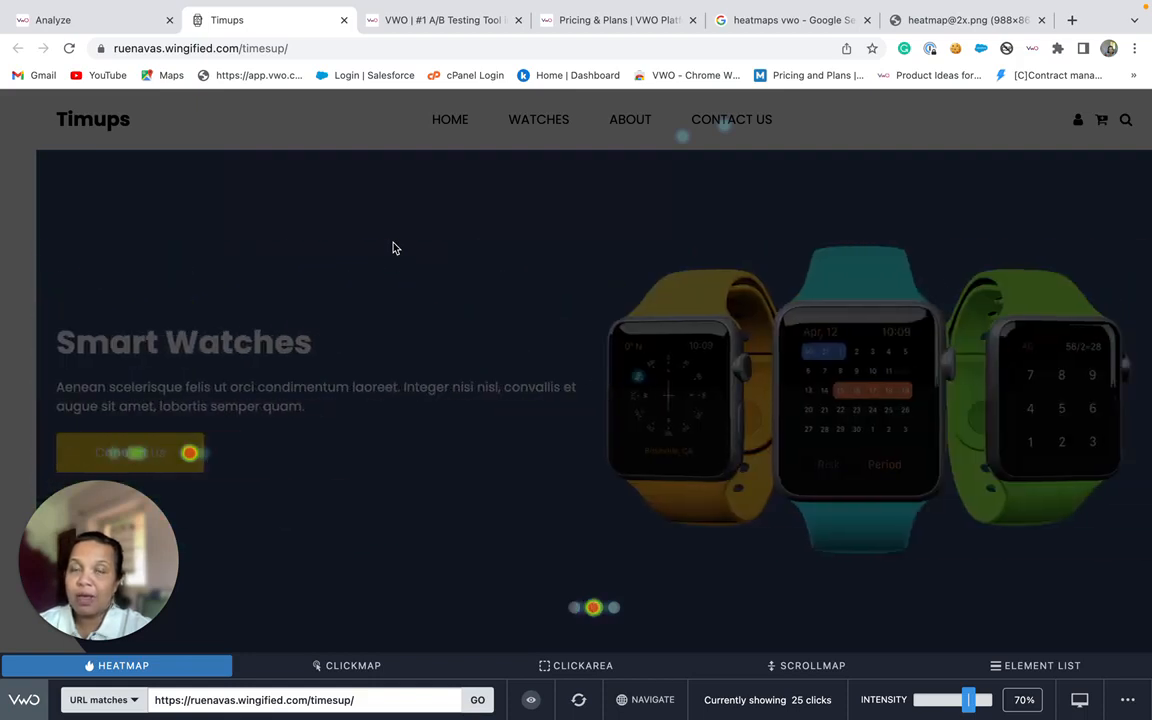
mouse_move(560, 224)
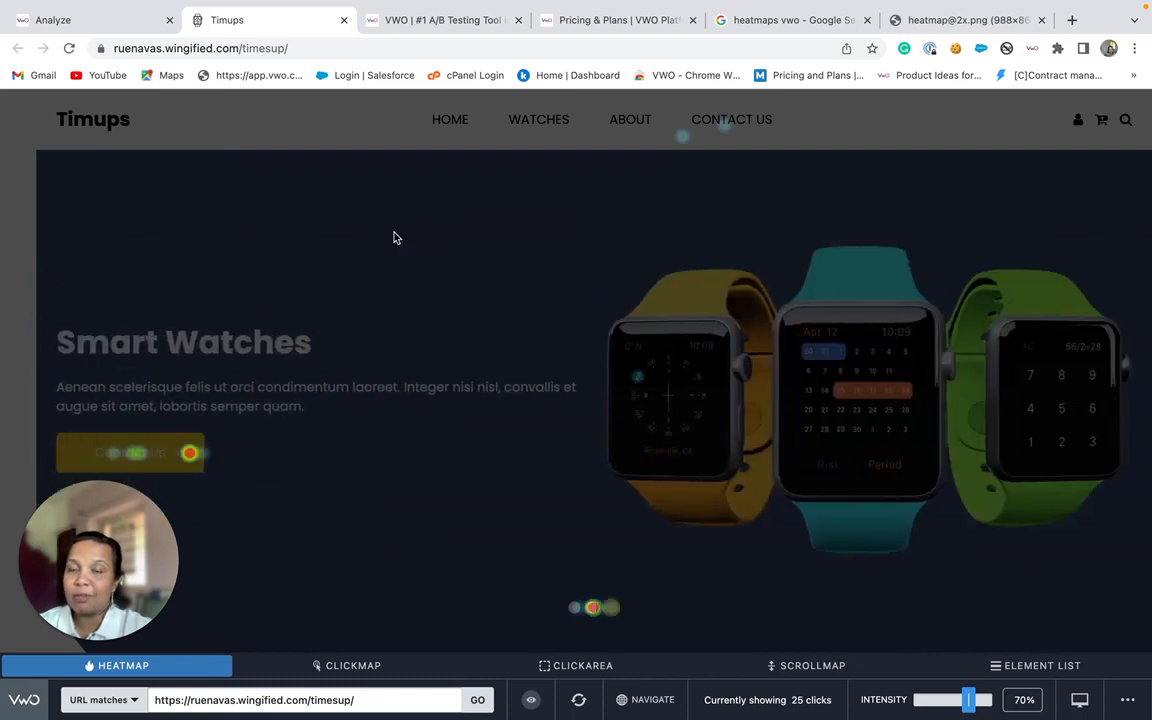
mouse_move(300, 412)
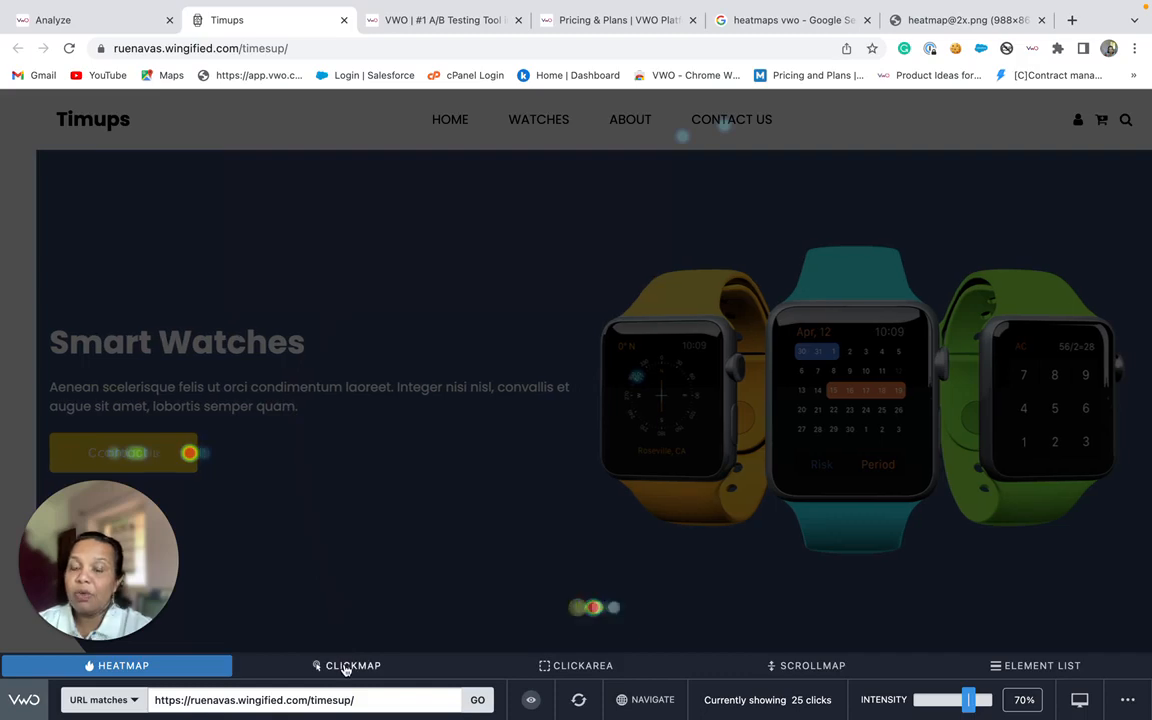
- Switch to the click map, where one element shows 3 clicks (12% of 25)
click(352, 664)
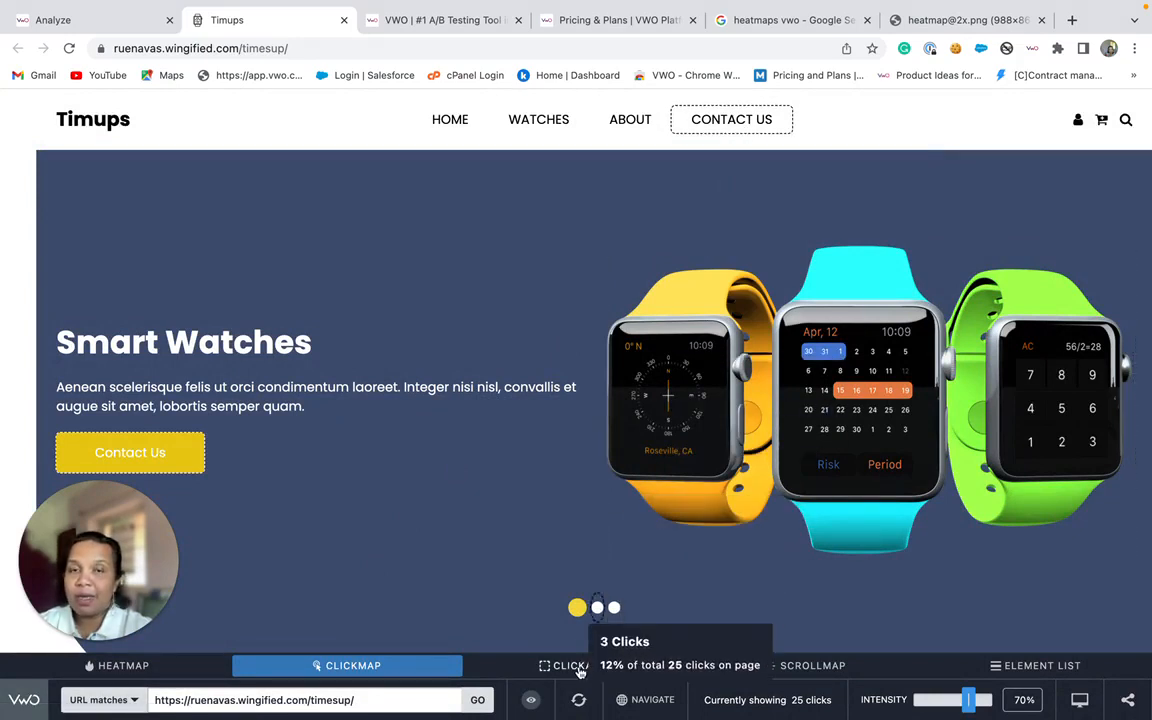
- Compare click areas: headline with 9 clicks (36%) versus watch images with 0 clicks
click(576, 664)
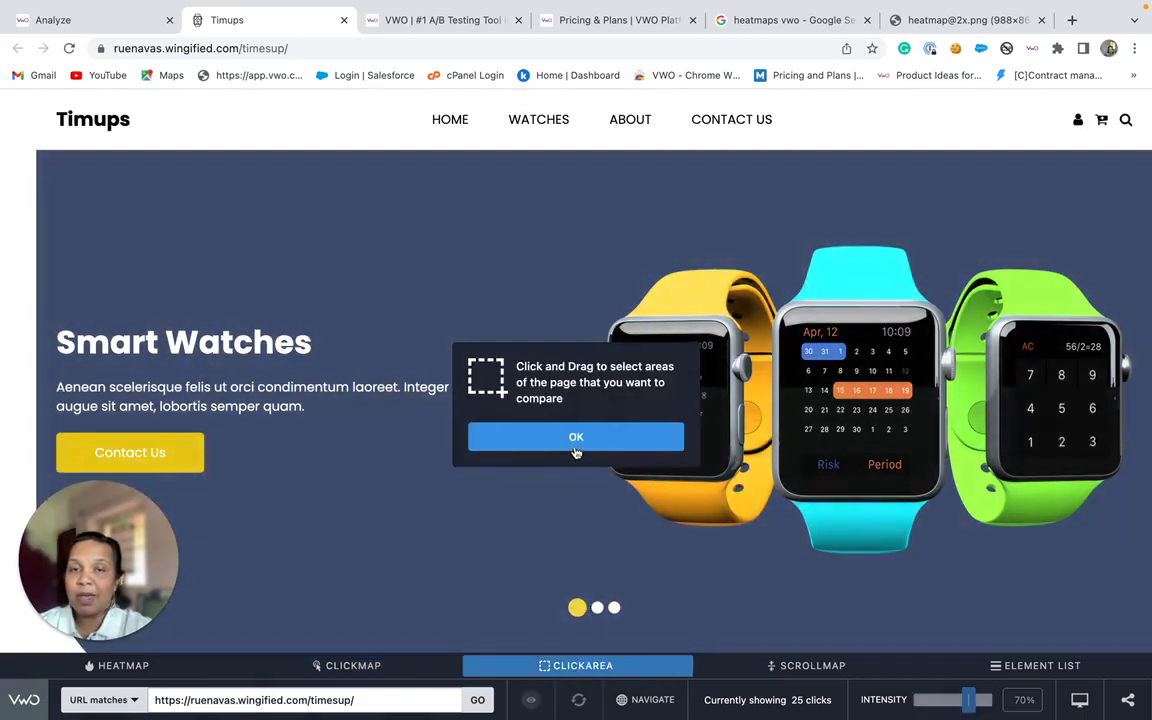
click(576, 436)
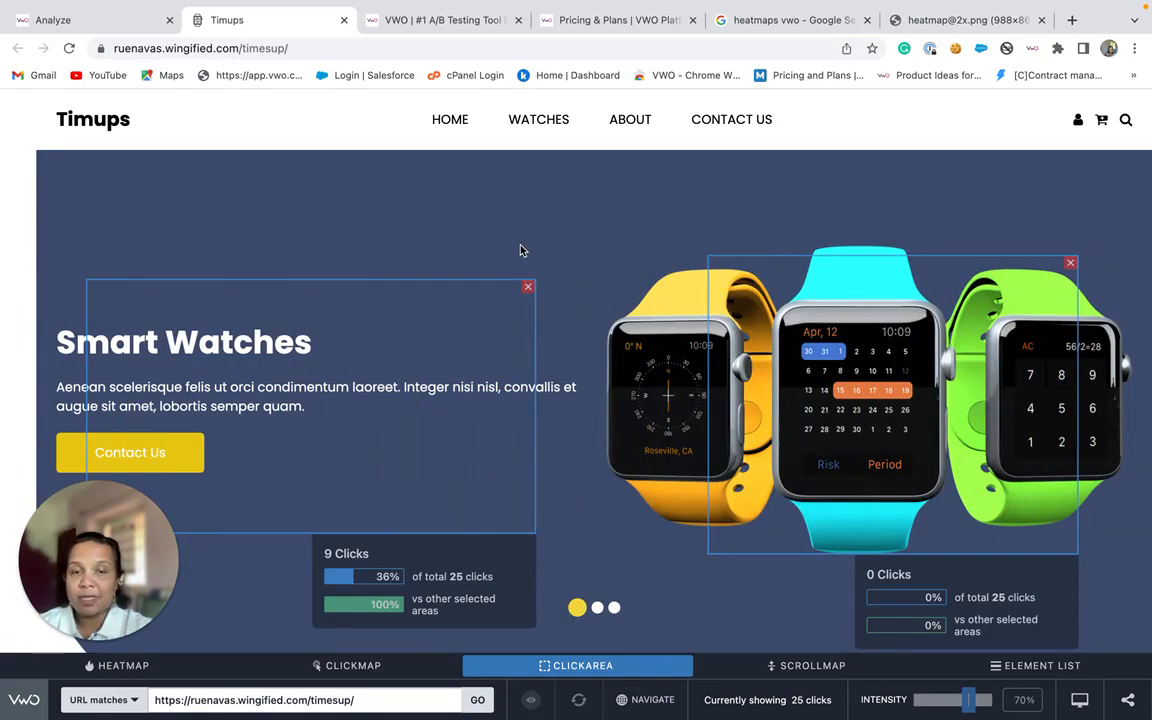
click(596, 608)
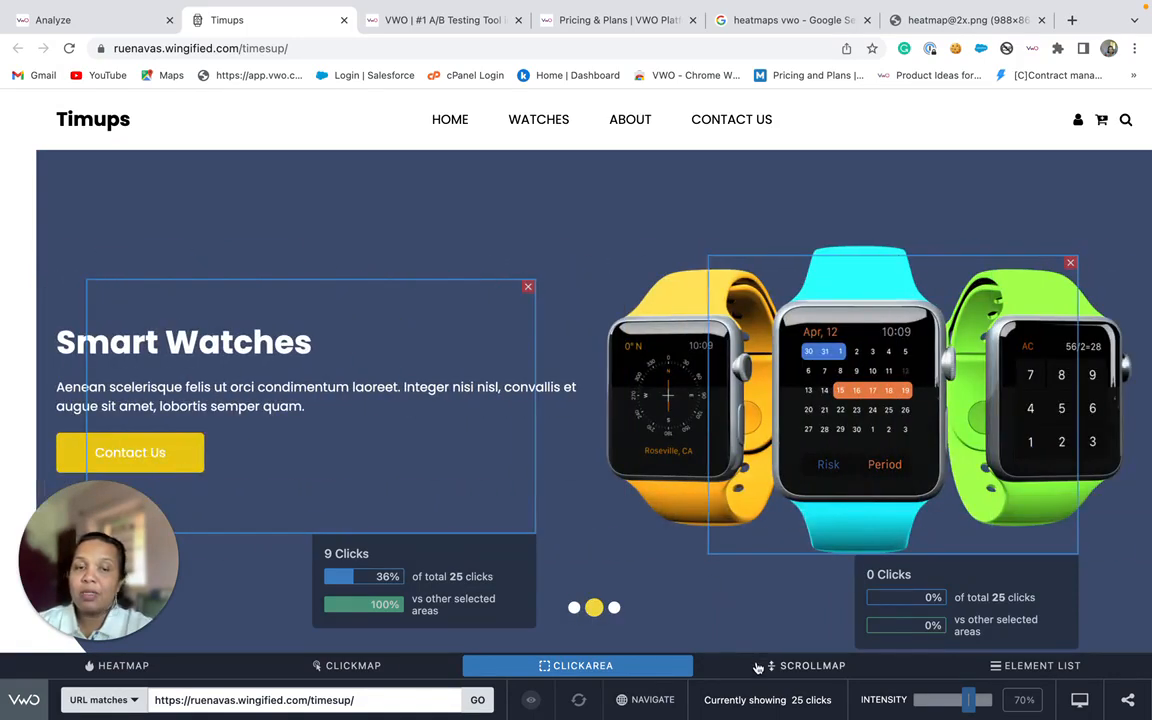
- Show the scroll map, revealing 45.3% of 53 views reaching Latest Watches
click(812, 664)
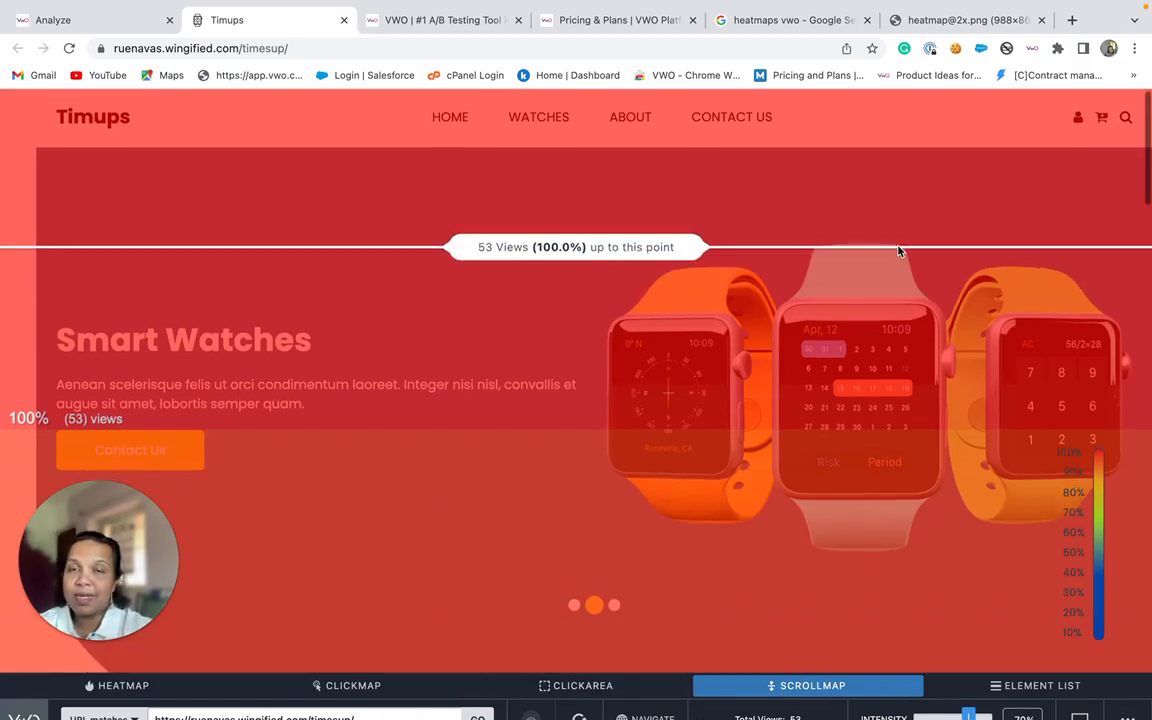
scroll(down, 3)
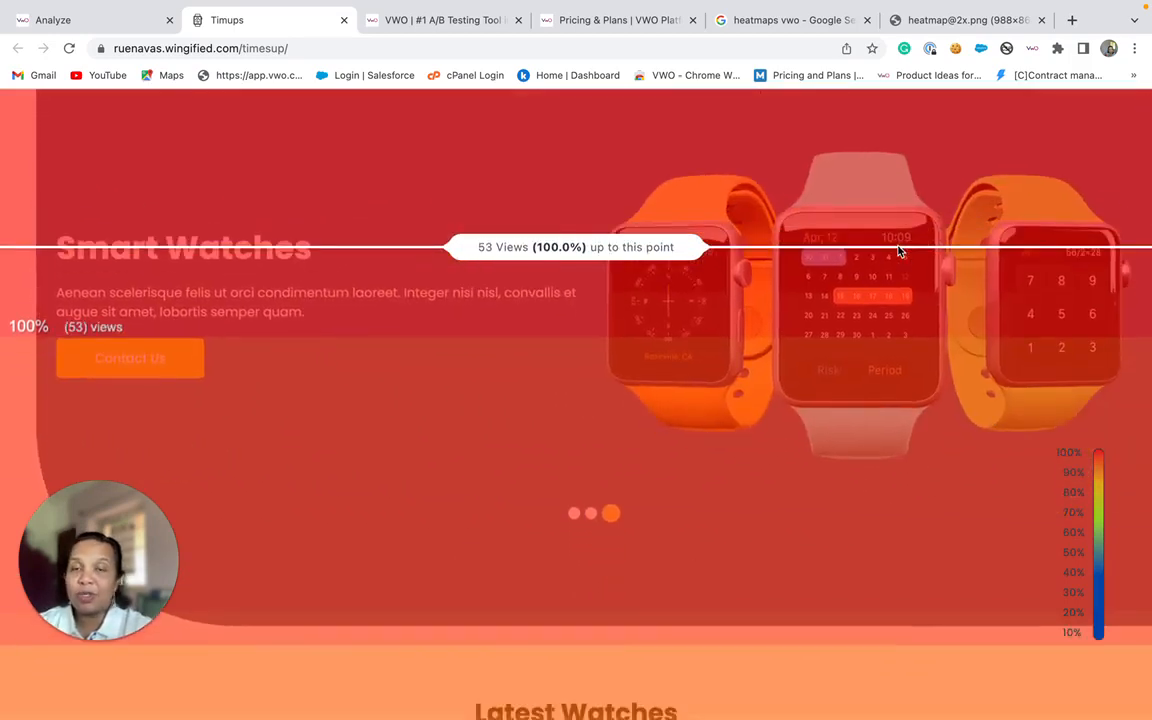
scroll(down, 3)
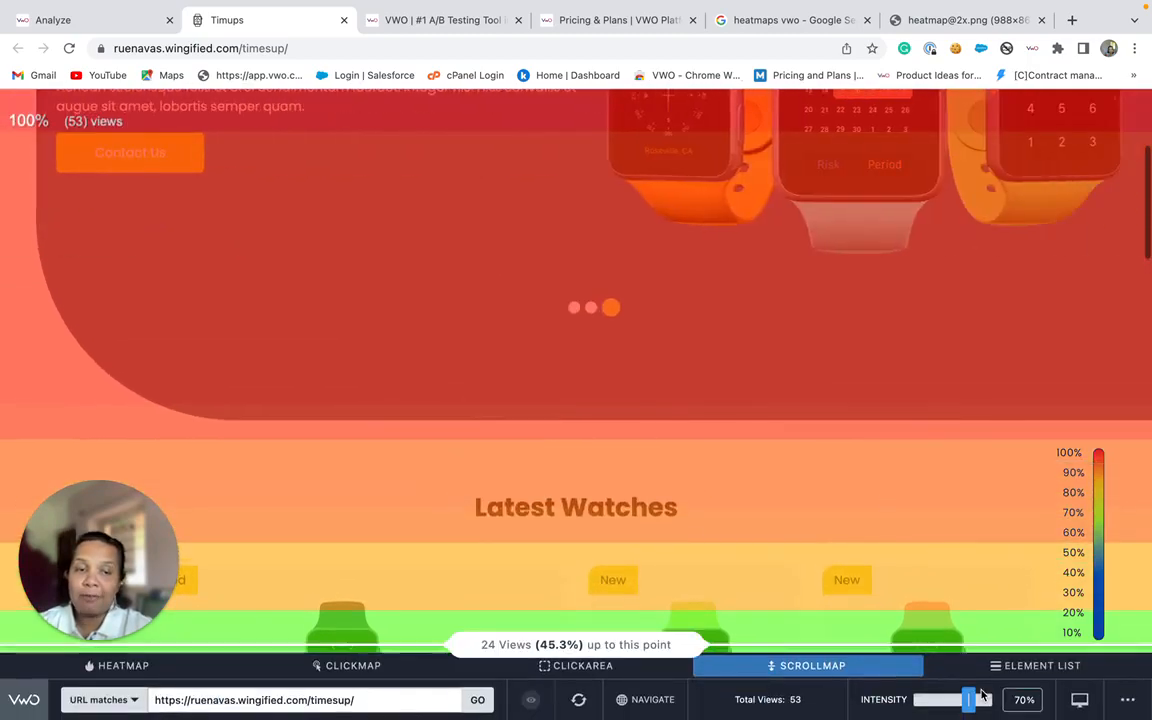
- Show the element list ranking clicked elements, led by a list item at 3 clicks (12%)
click(1036, 664)
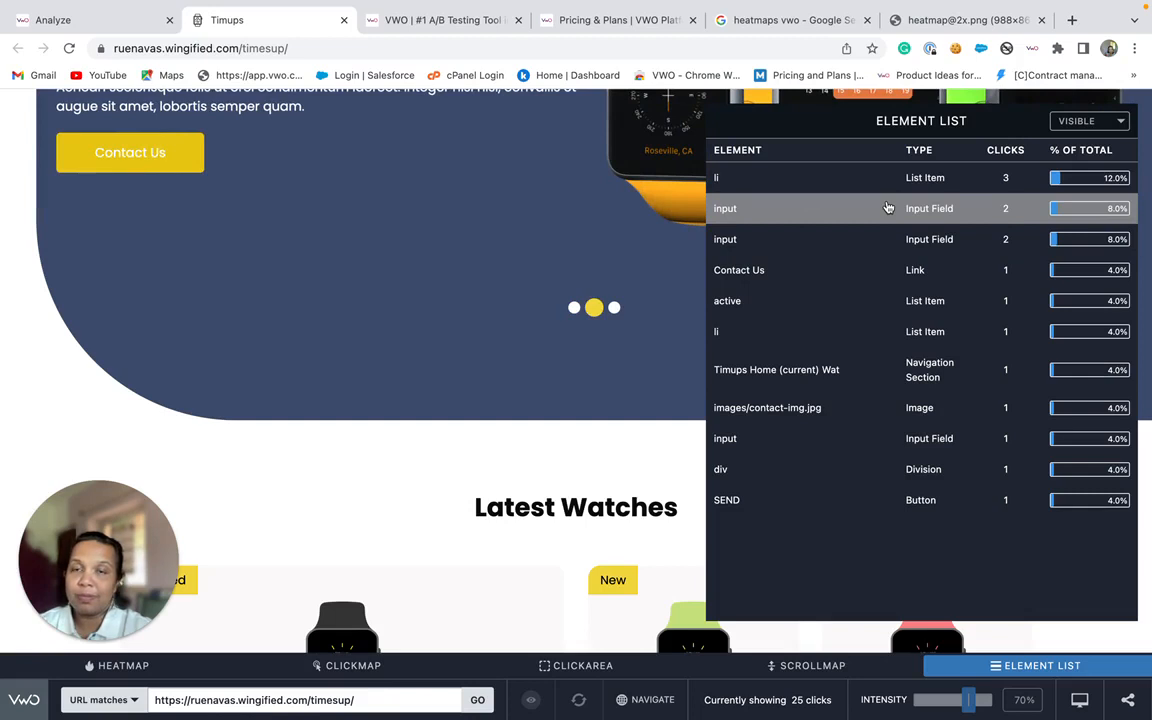
mouse_move(532, 264)
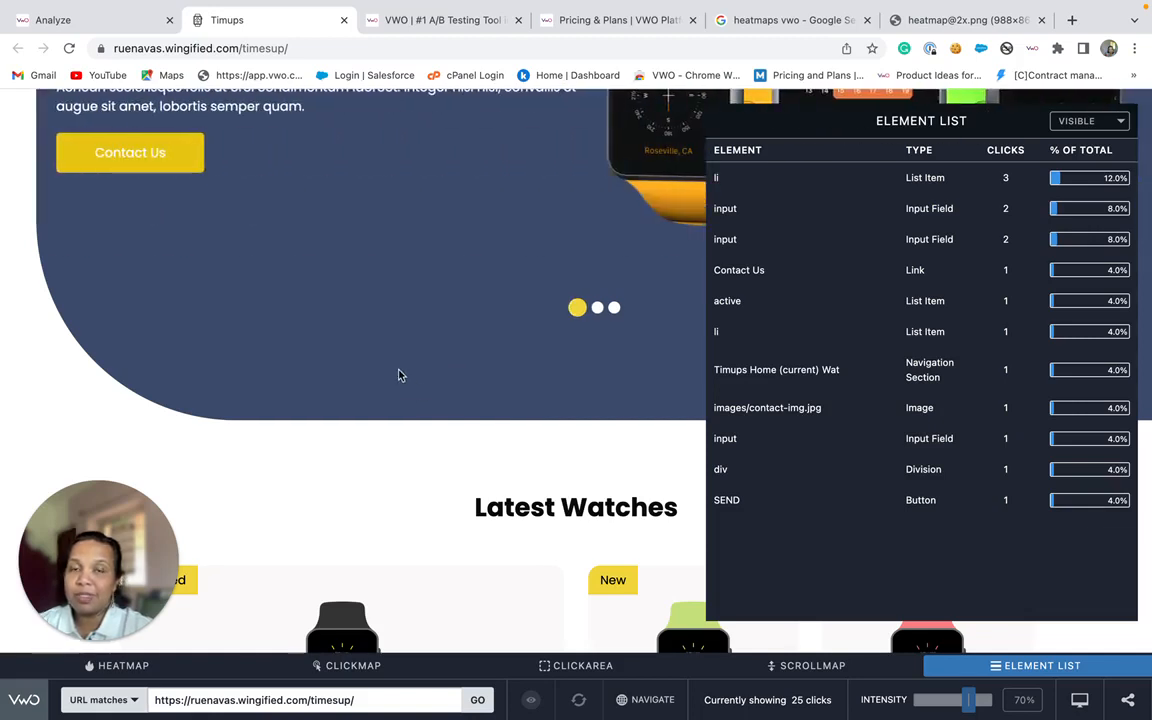
mouse_move(548, 268)
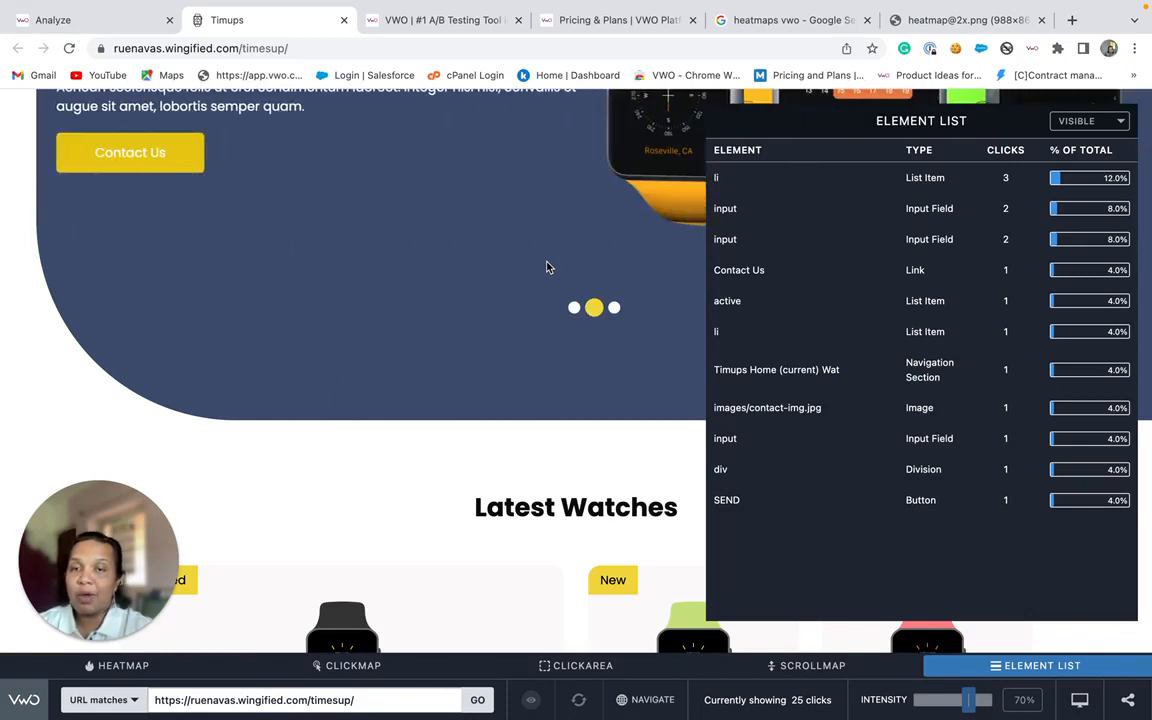
mouse_move(516, 272)
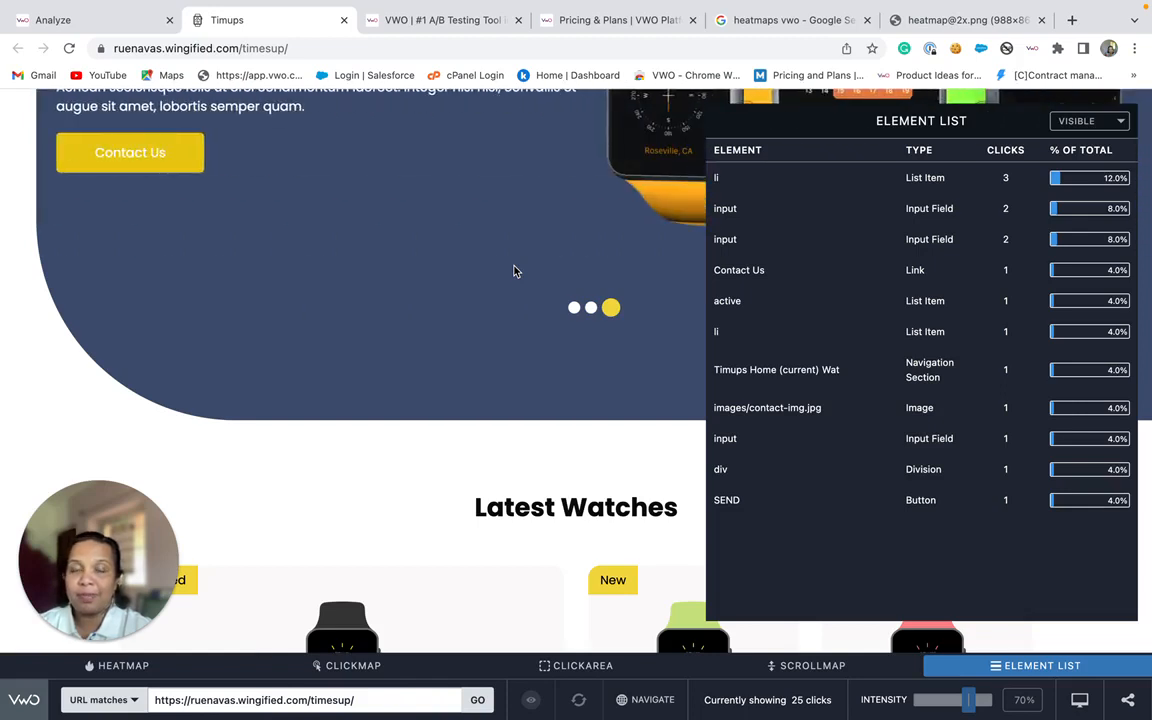
mouse_move(364, 232)
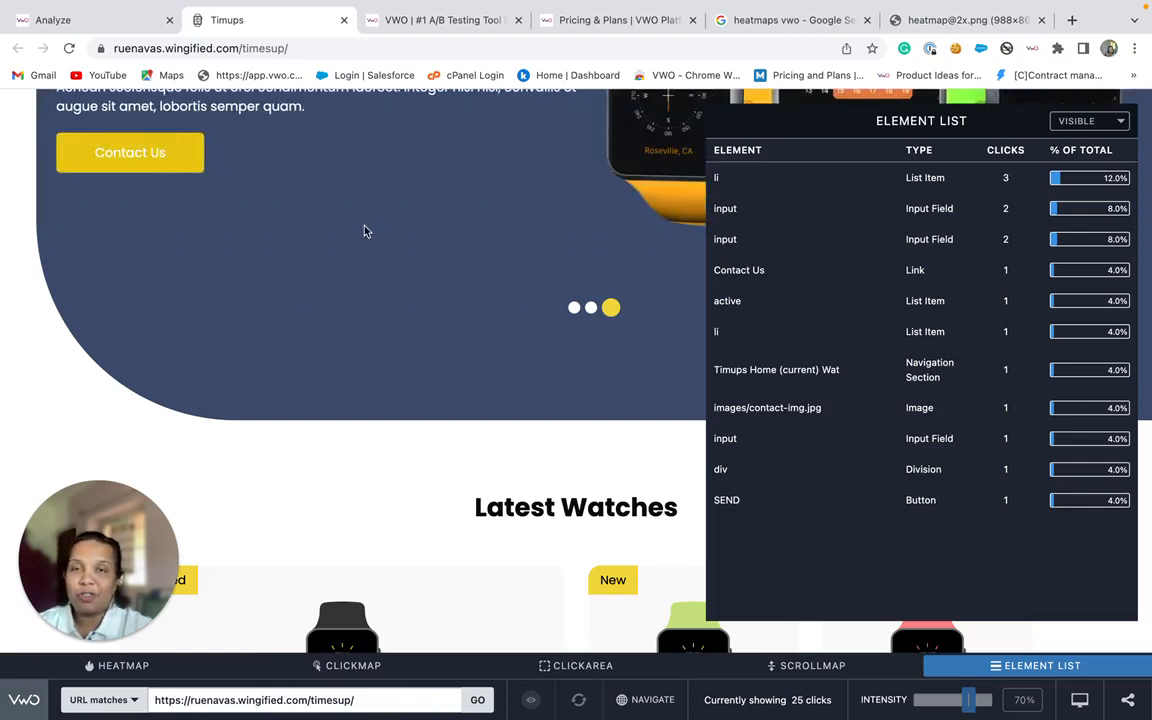